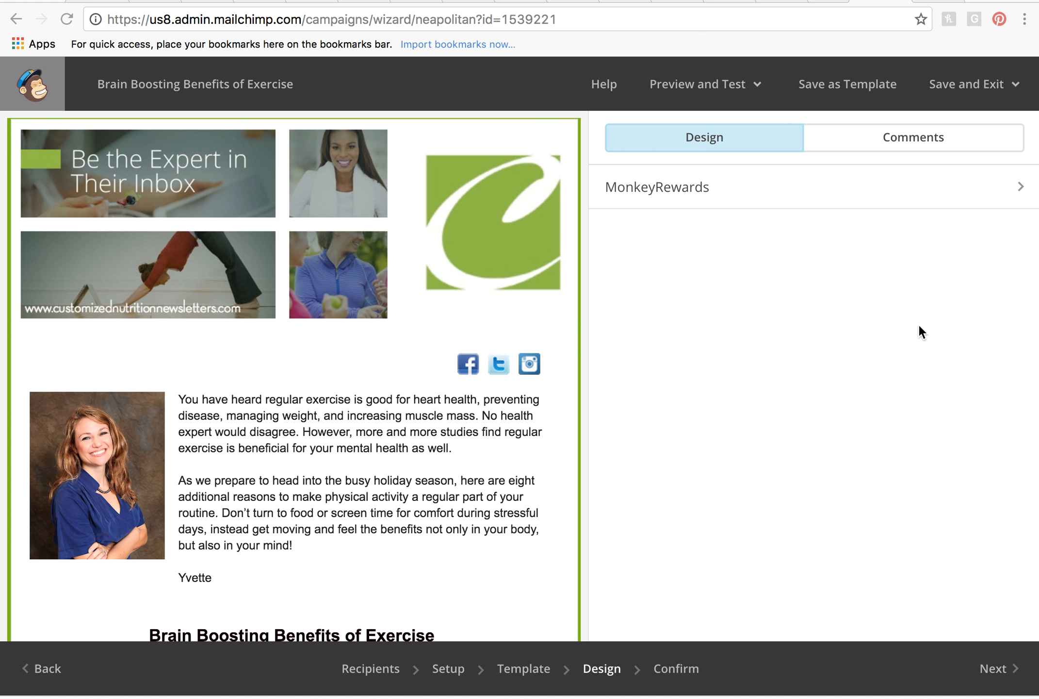
mouse_move(671, 254)
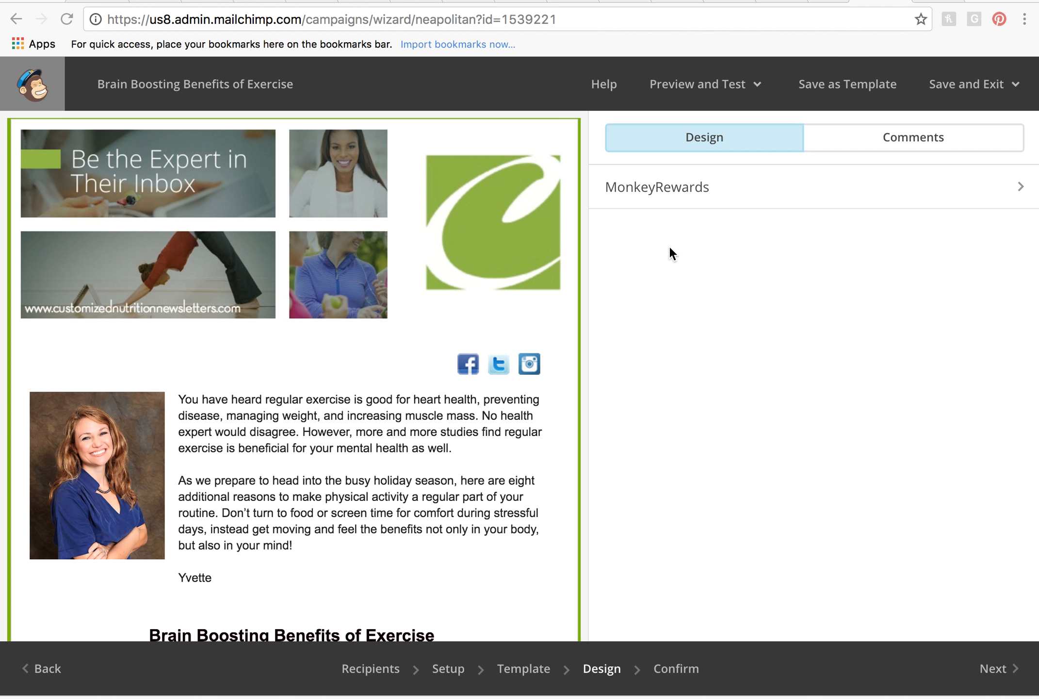
mouse_move(451, 470)
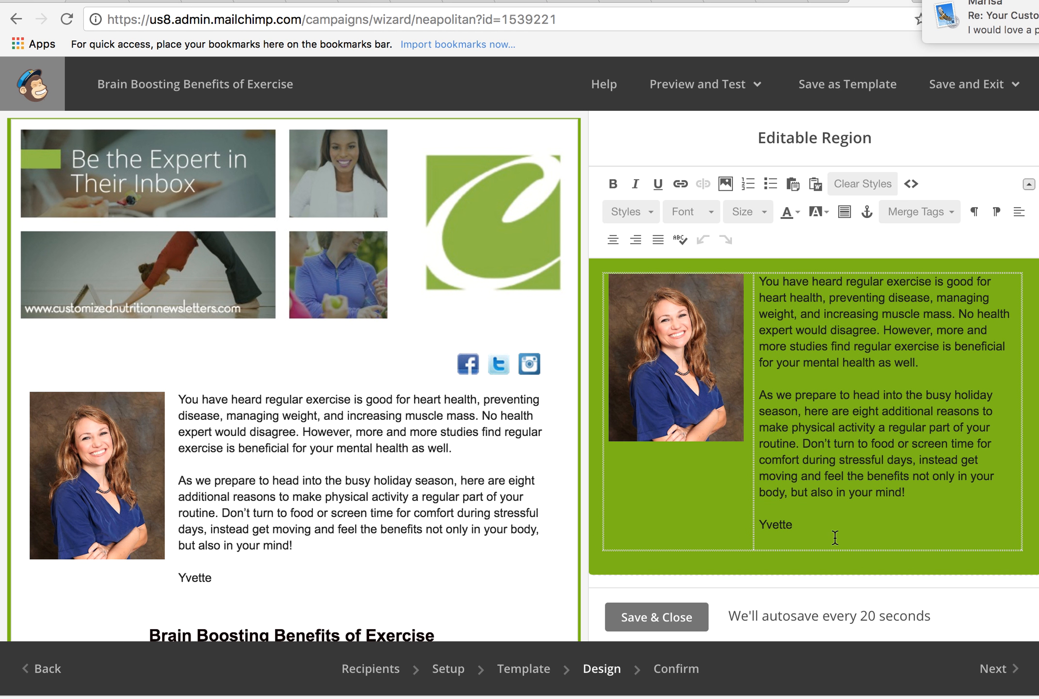
mouse_move(554, 413)
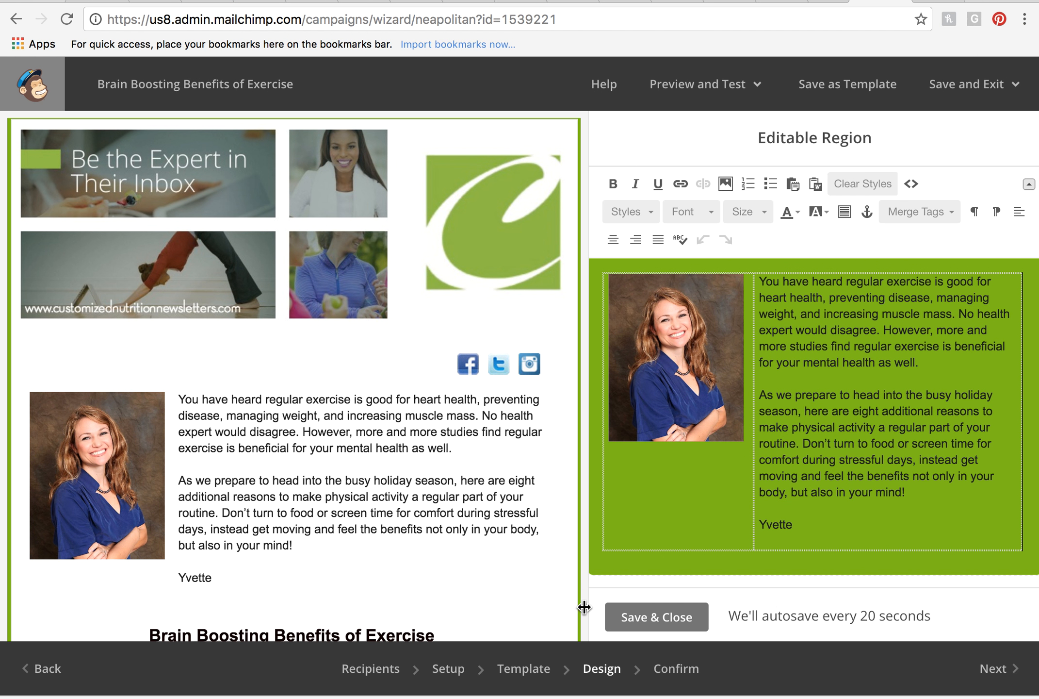
mouse_move(582, 560)
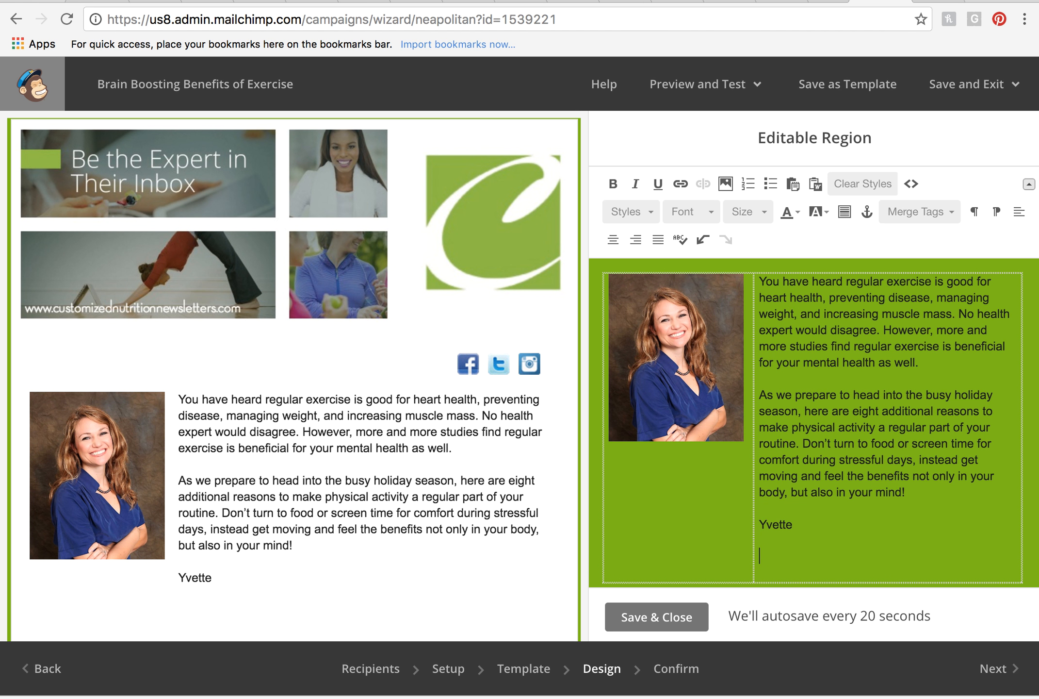
- Add 'P.S. New service coming soon!' below the signature in the intro block and save
text(P.S. New service c)
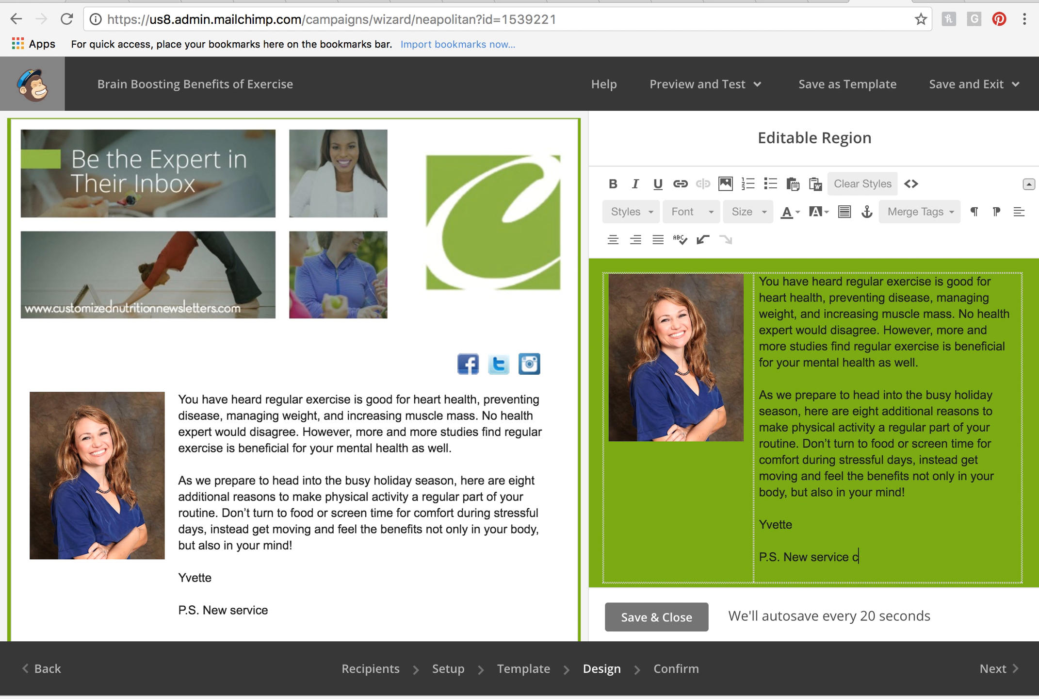
text(oming soon!)
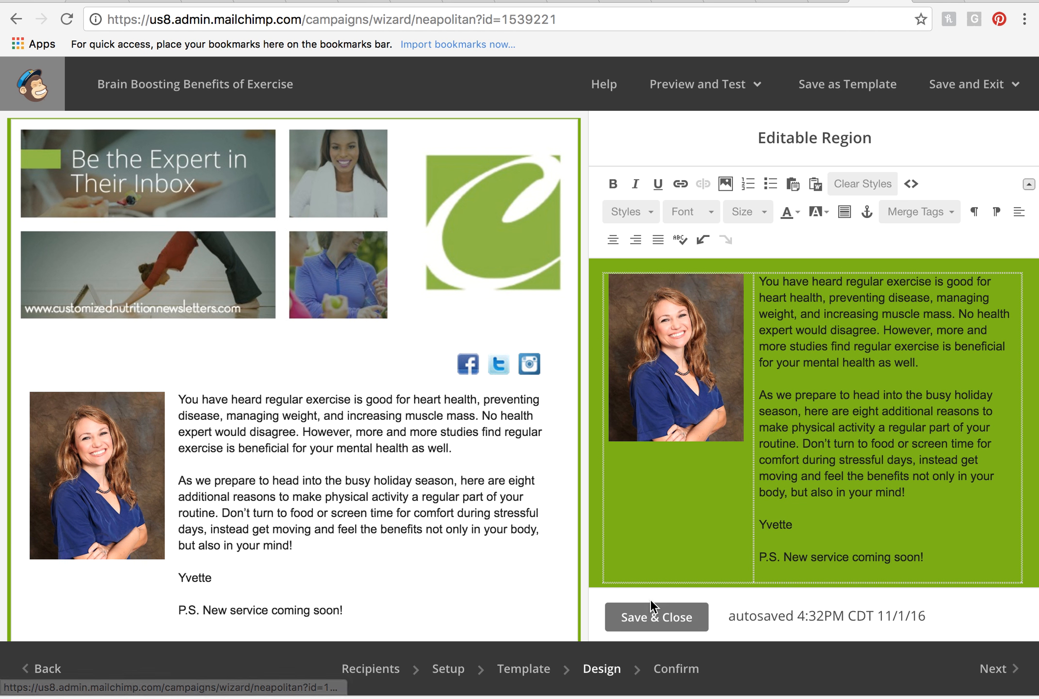
click(656, 616)
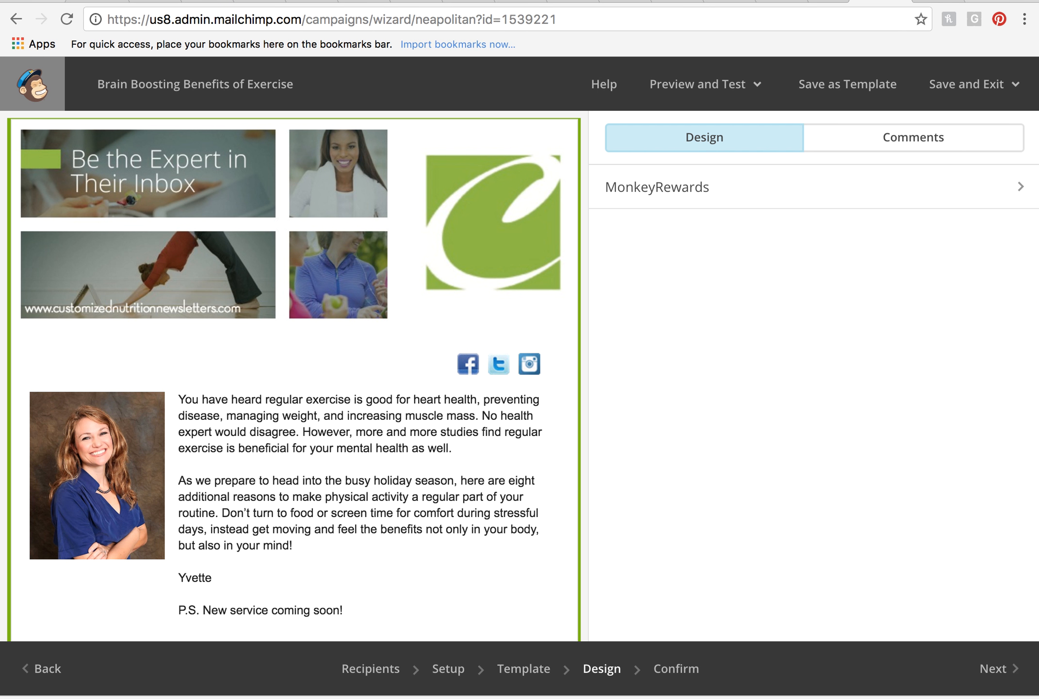
mouse_move(590, 579)
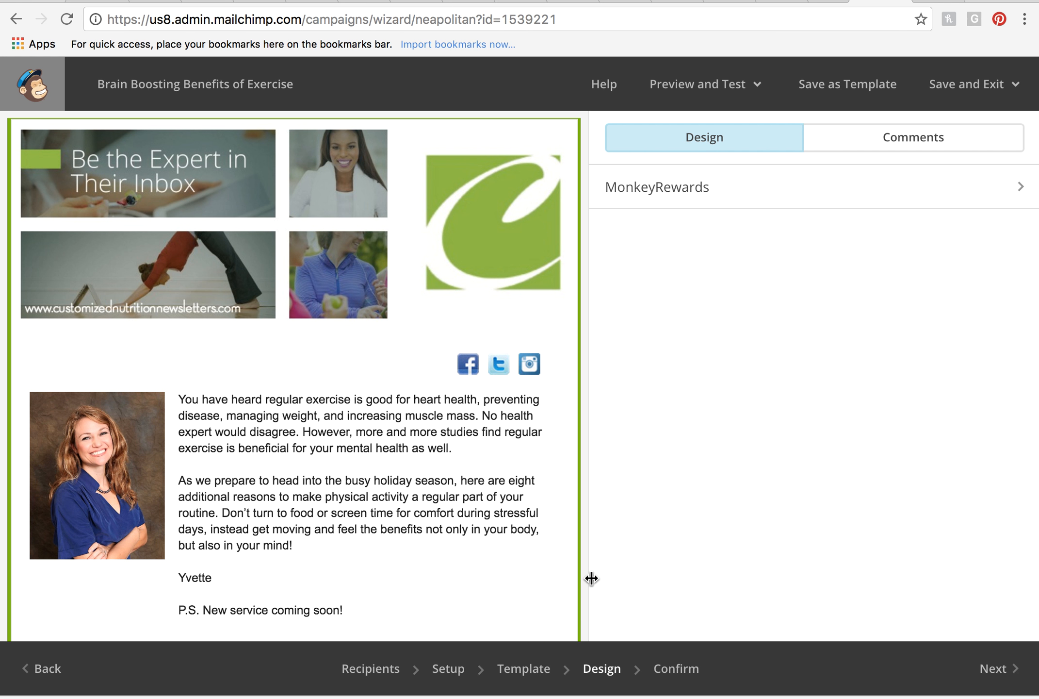
mouse_move(603, 551)
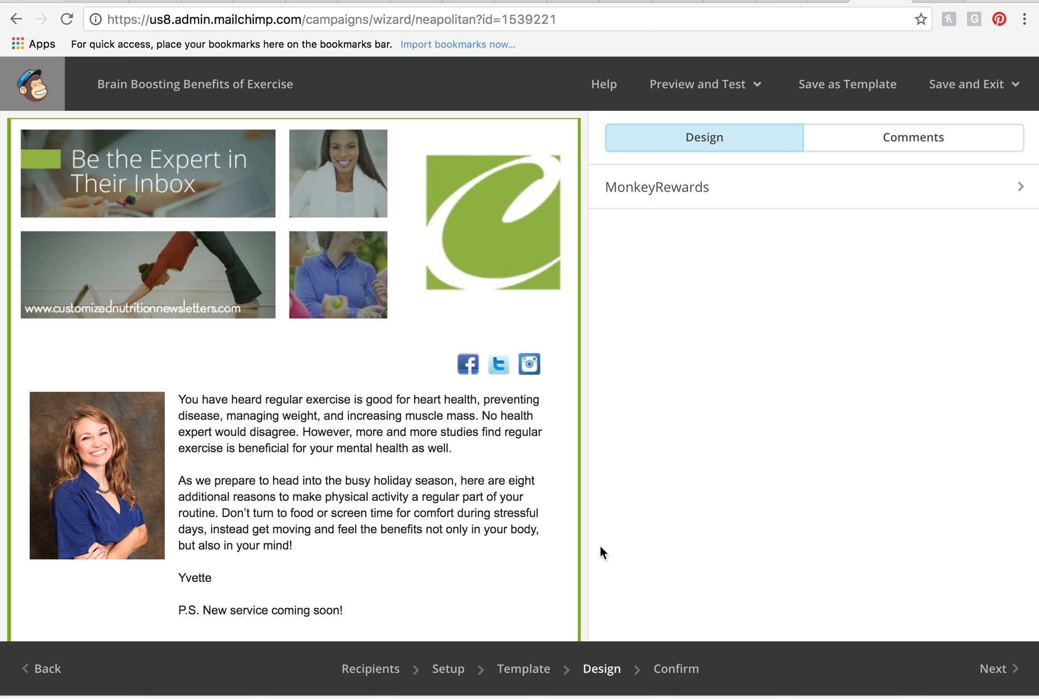
scroll(down, 3)
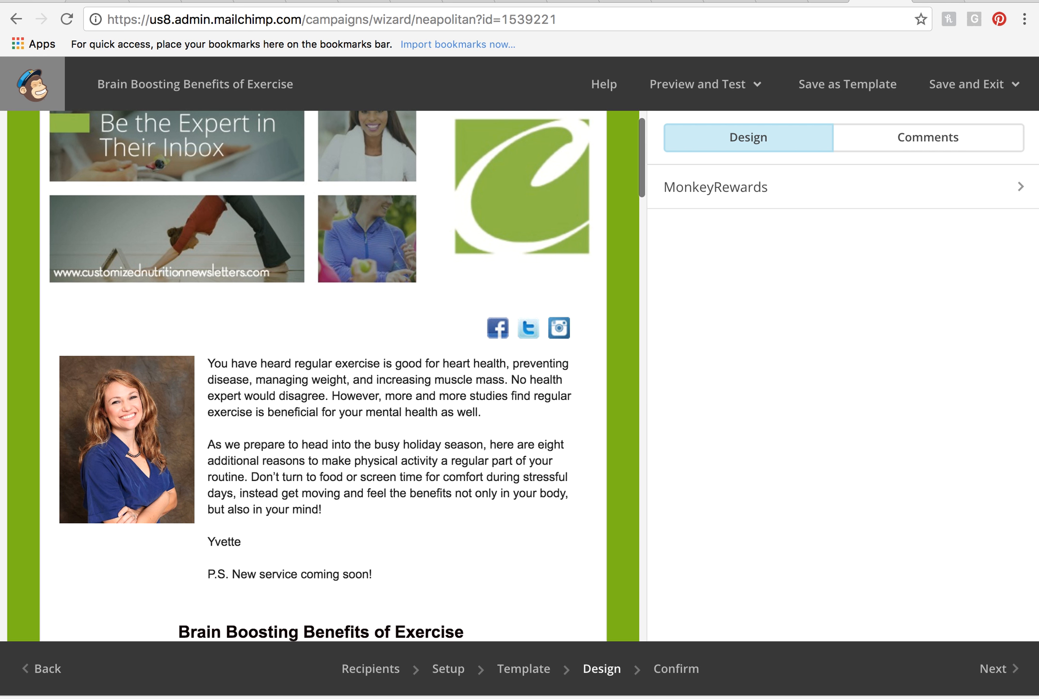
scroll(down, 3)
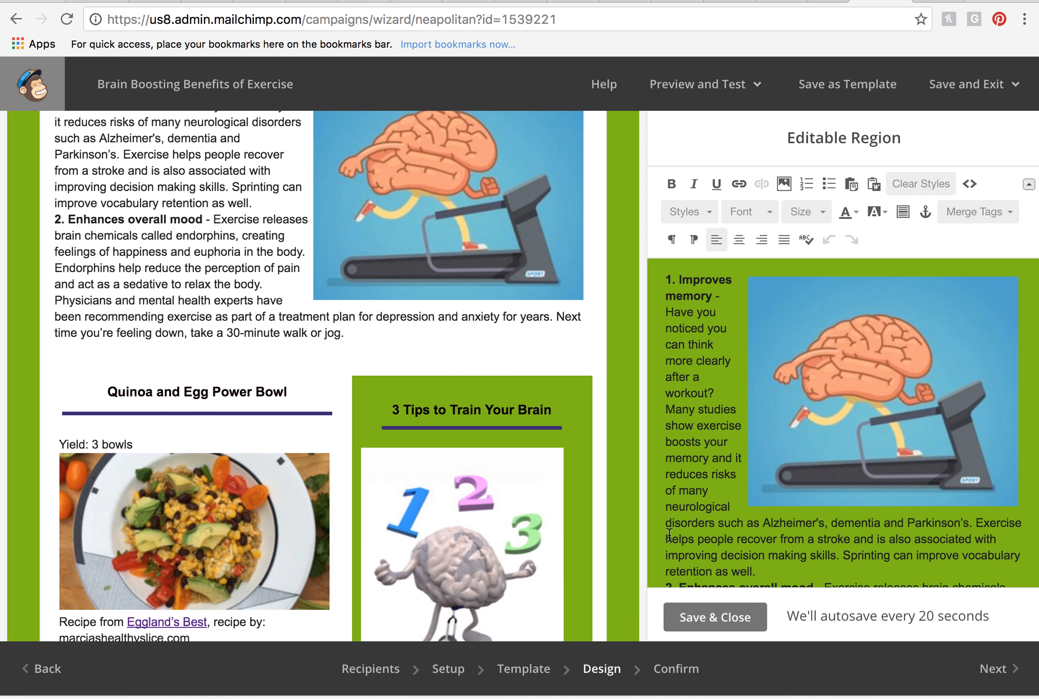
- Add 'Article 2:' at the end of the exercise and mood article text
scroll(down, 3)
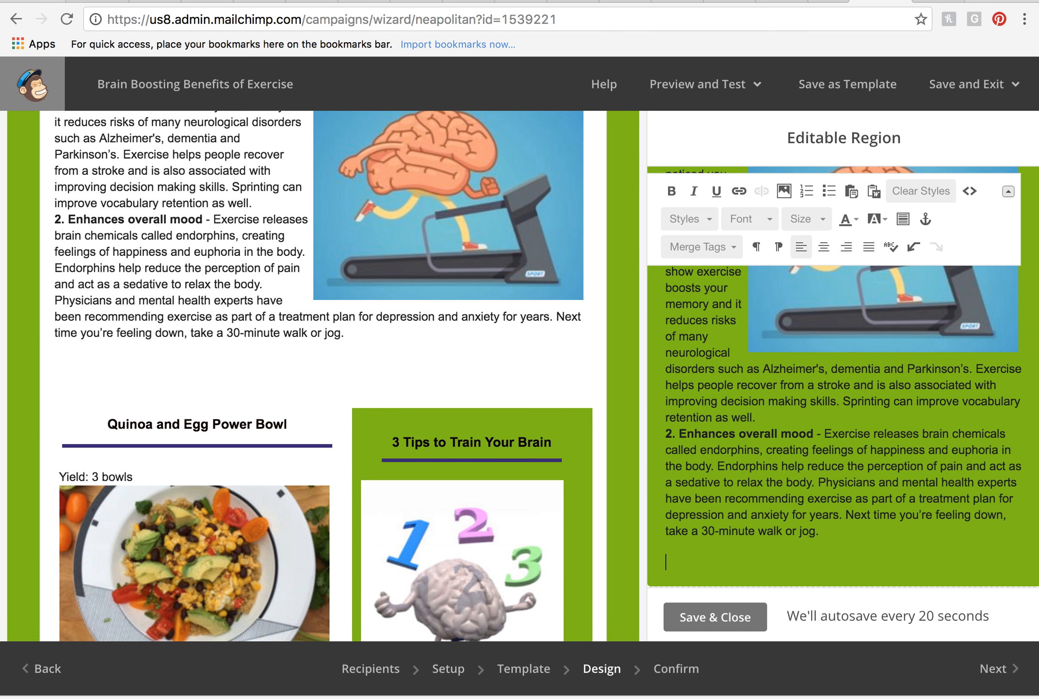
text(Art)
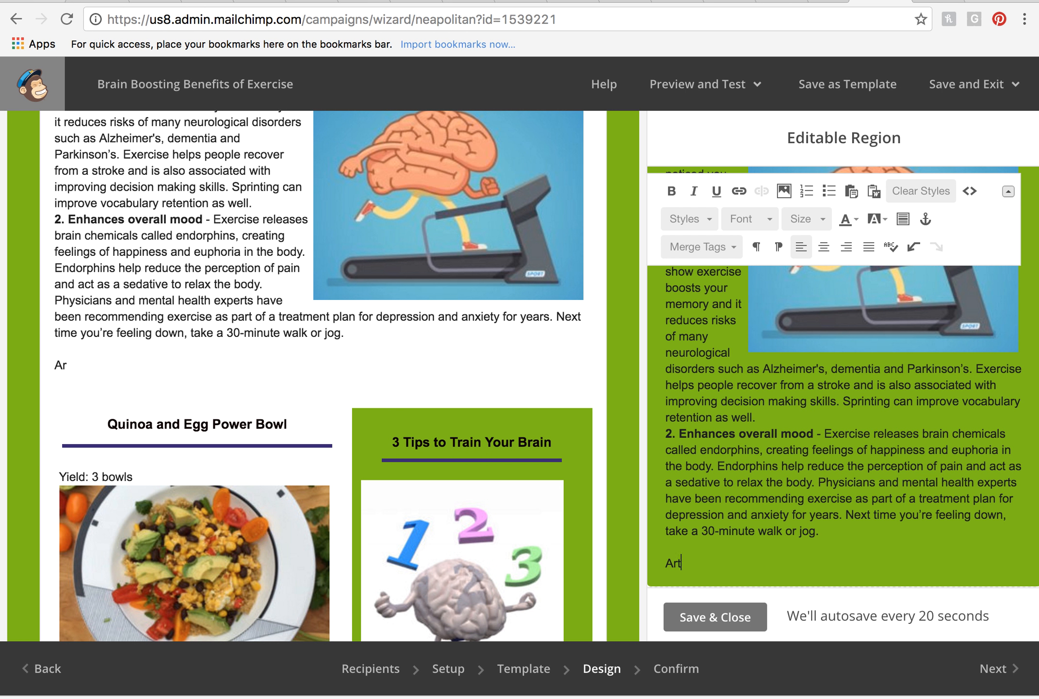
text(icle 2:)
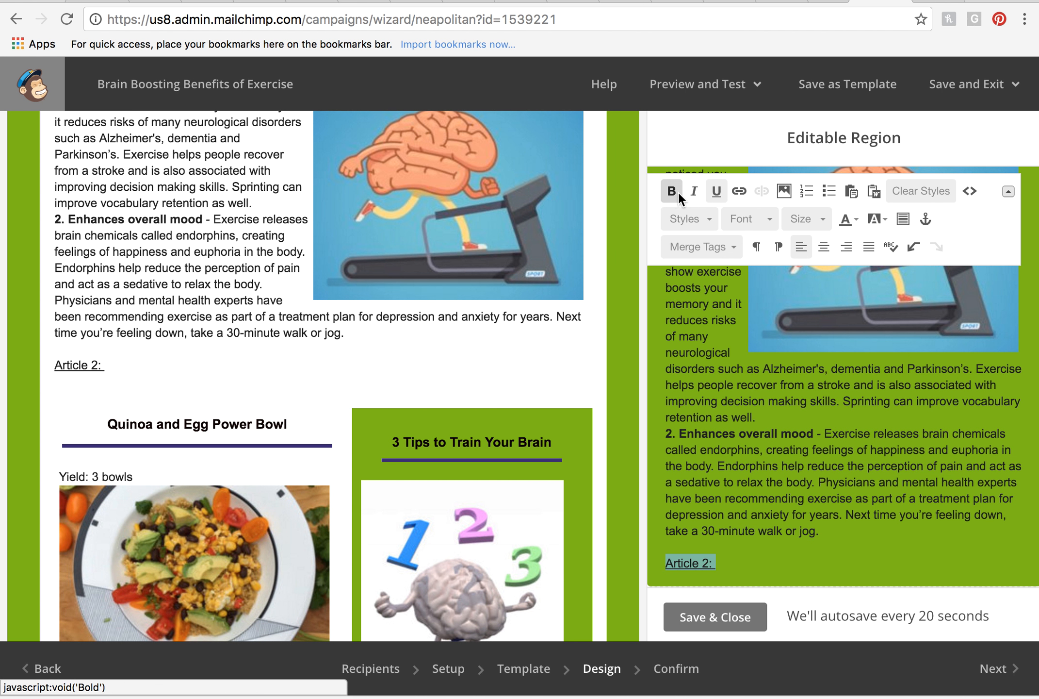
mouse_move(686, 218)
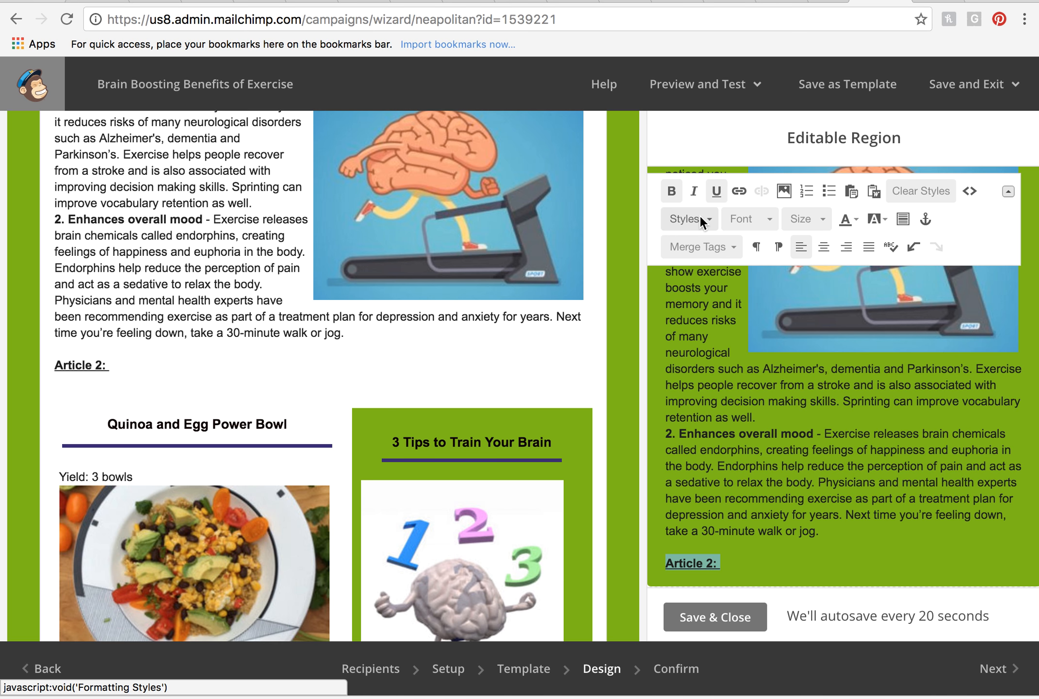
- Style the 'Article 2:' heading with a larger font size and save the article block
click(686, 218)
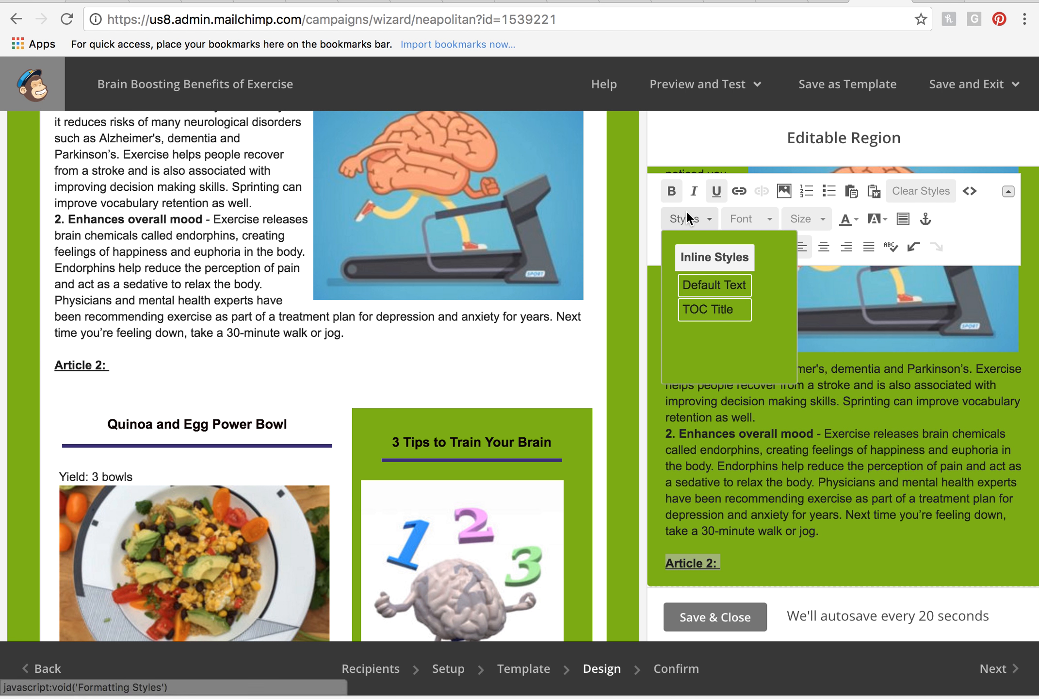
click(802, 218)
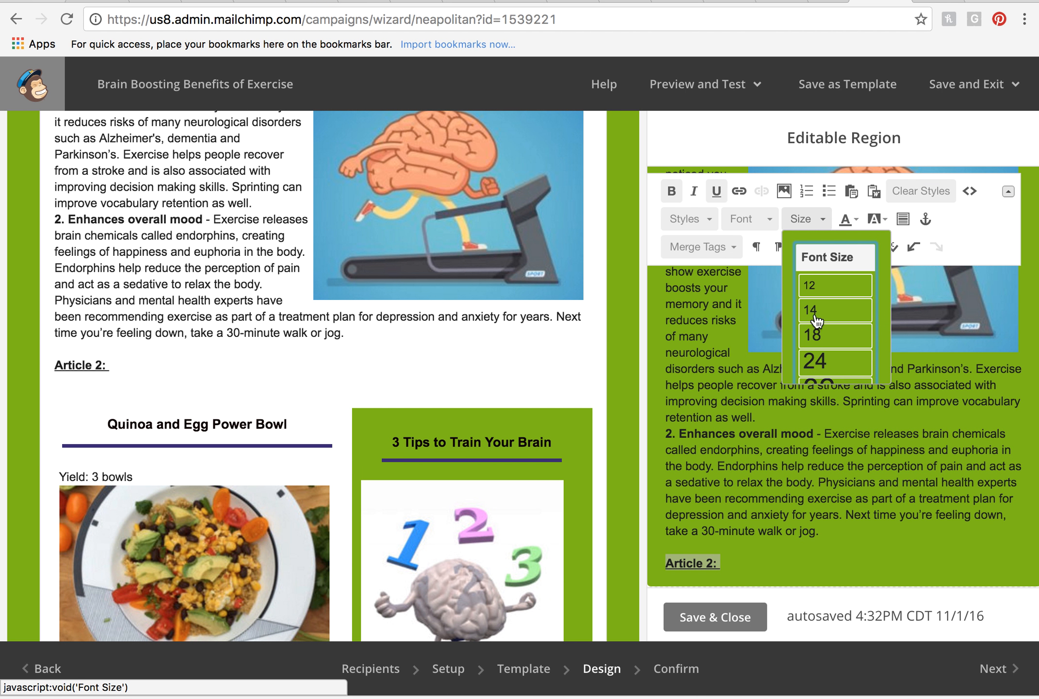
click(833, 361)
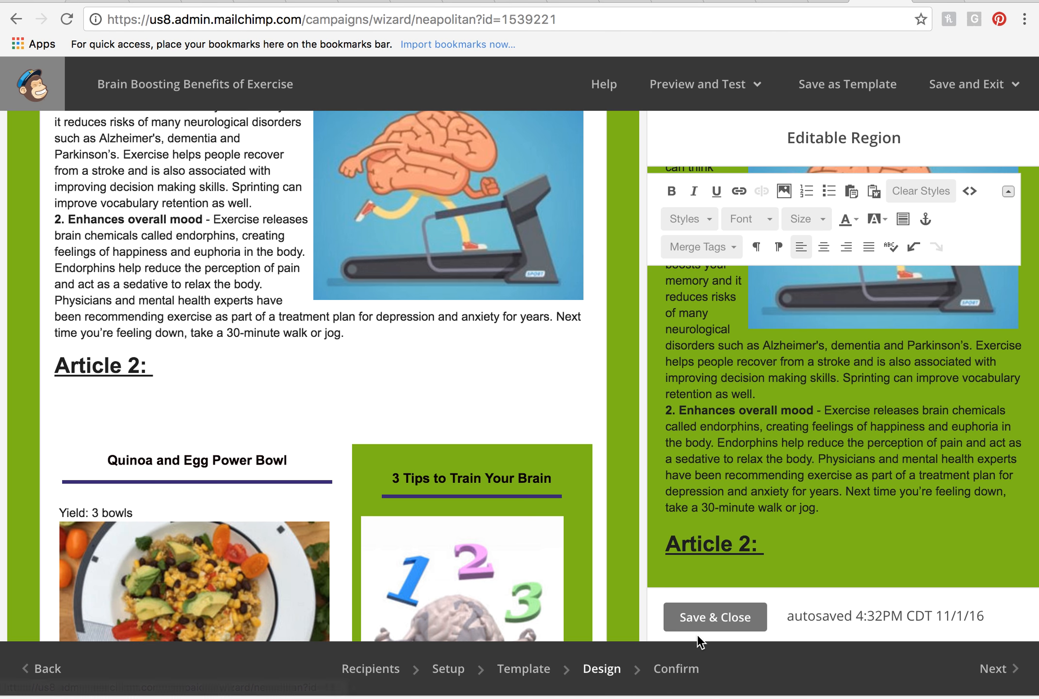
click(714, 616)
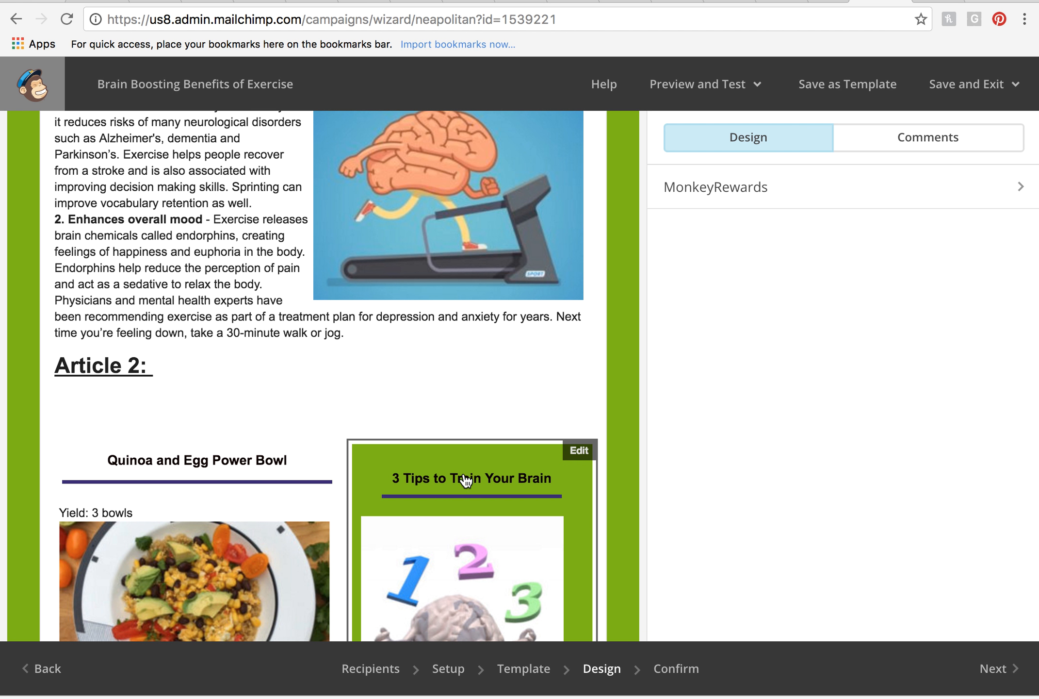
mouse_move(437, 461)
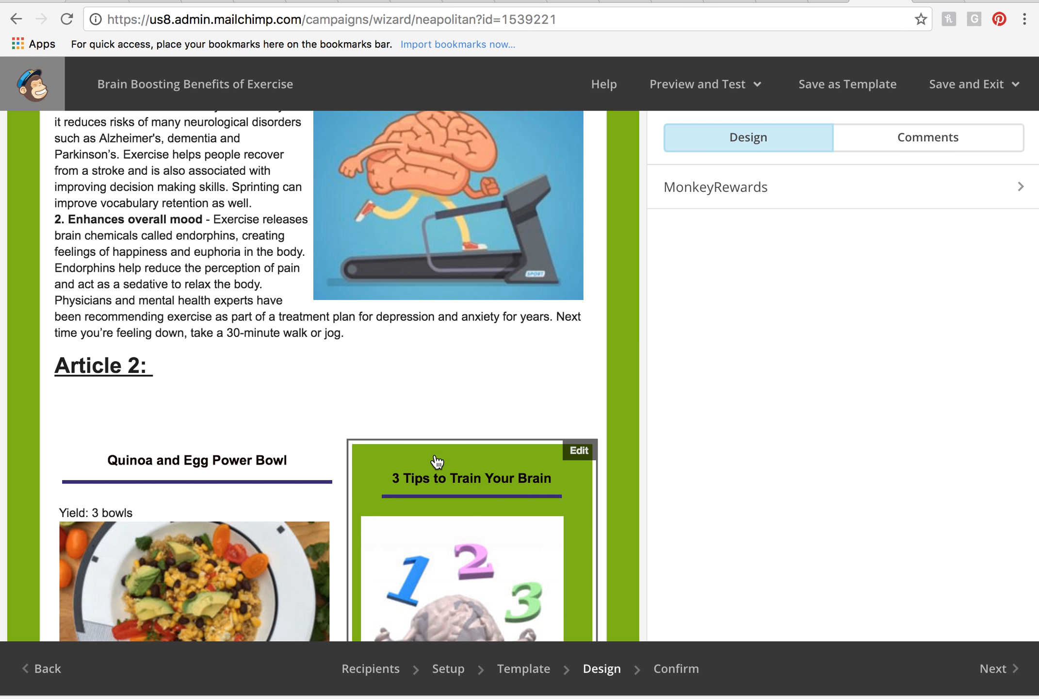
mouse_move(436, 536)
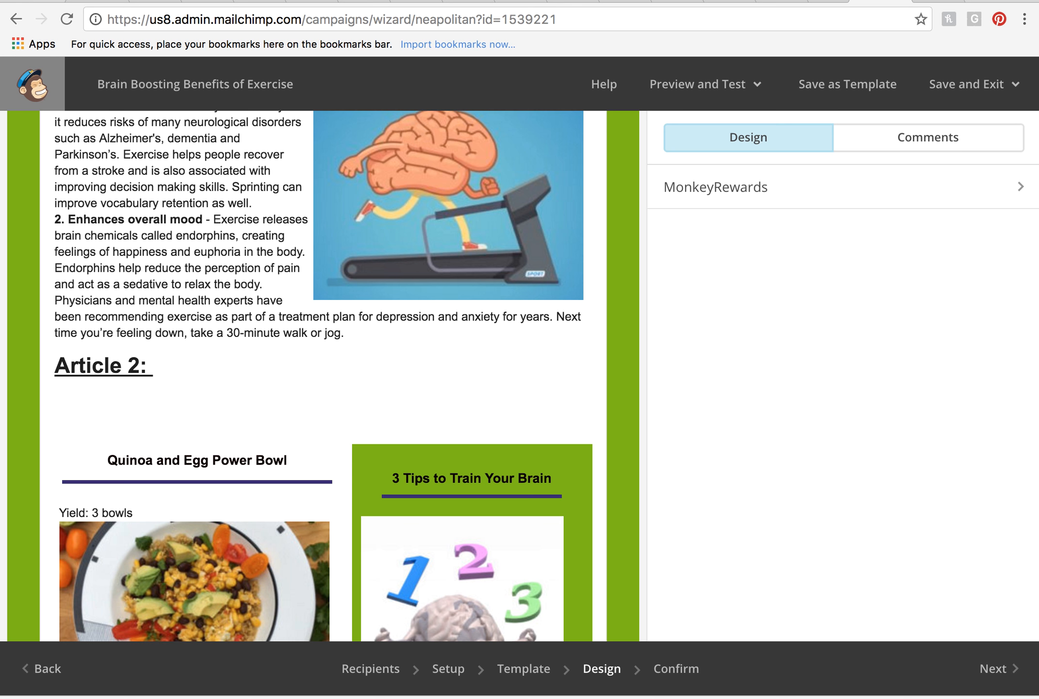
scroll(down, 3)
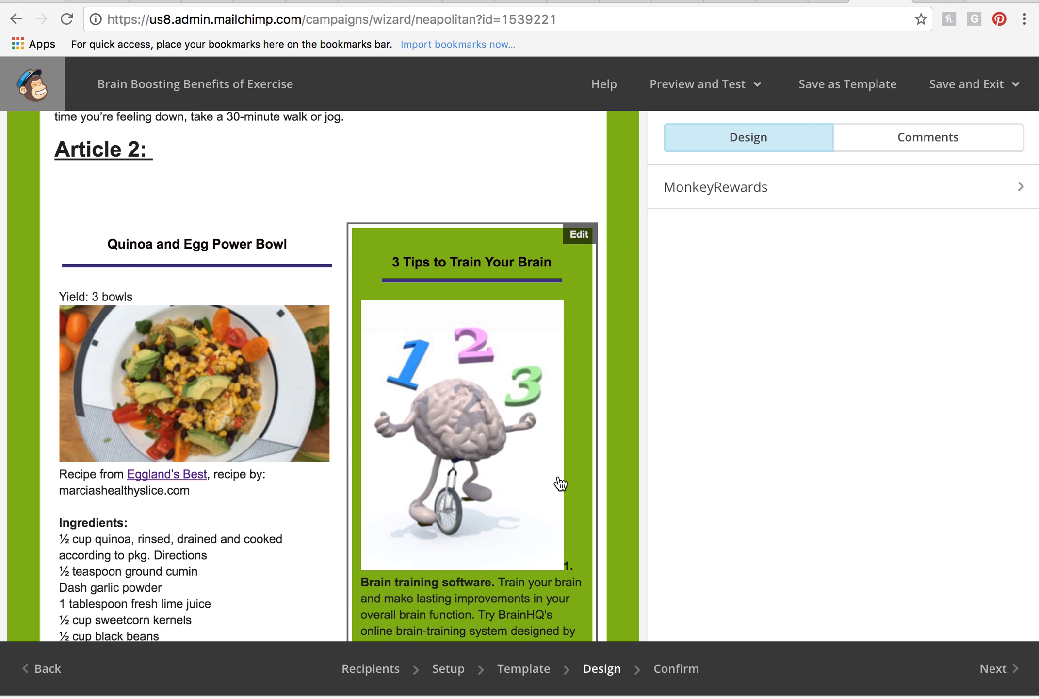
scroll(down, 3)
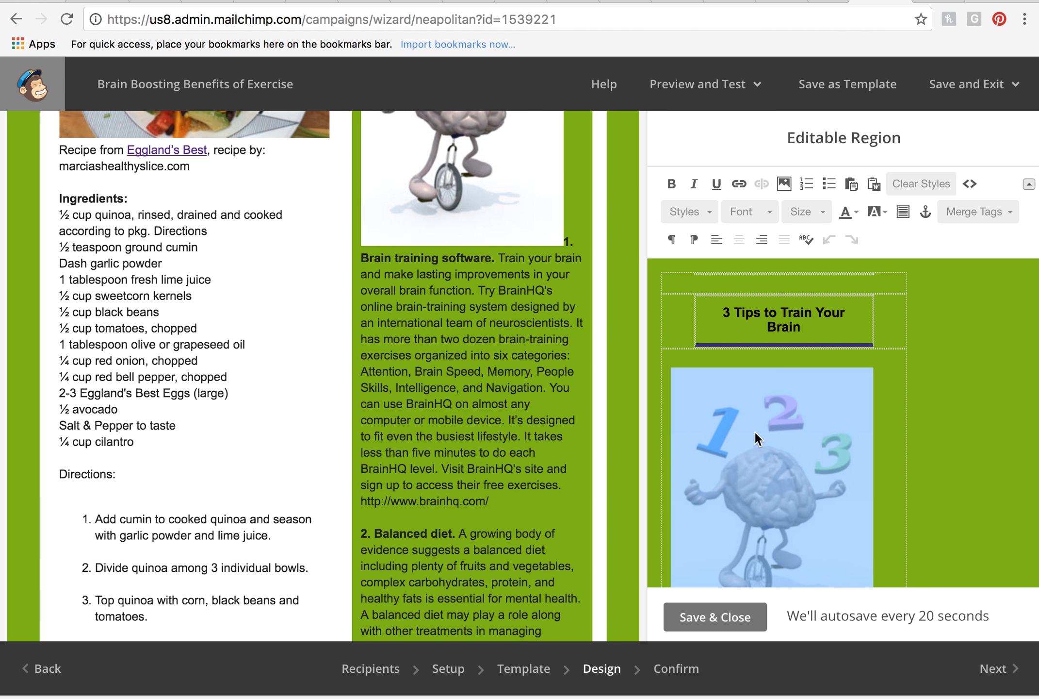
scroll(down, 3)
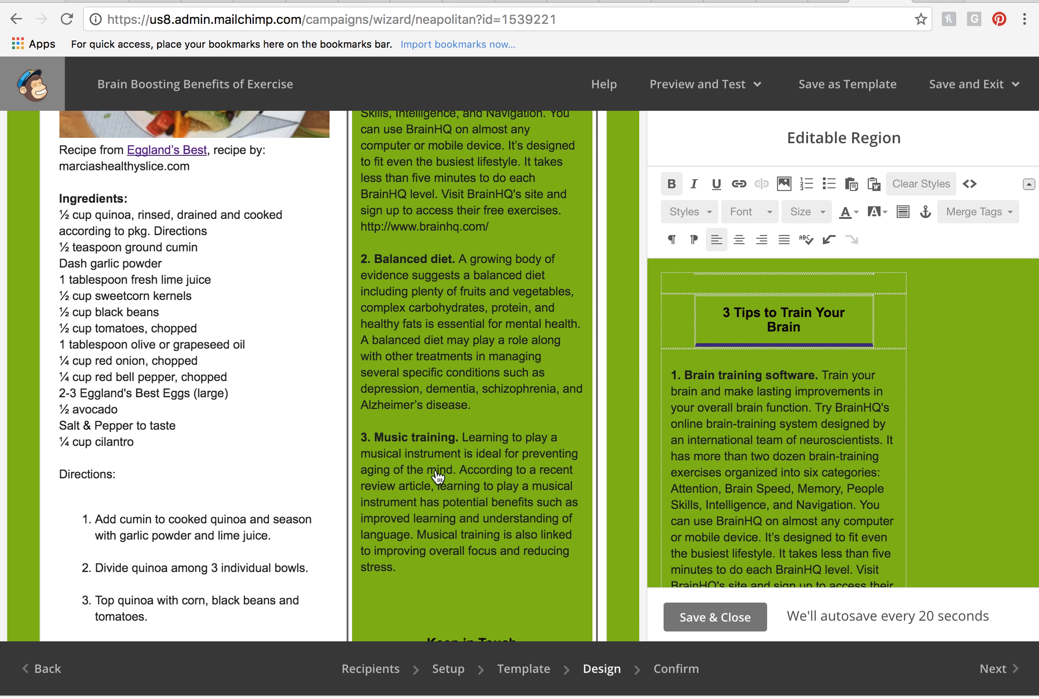
click(714, 616)
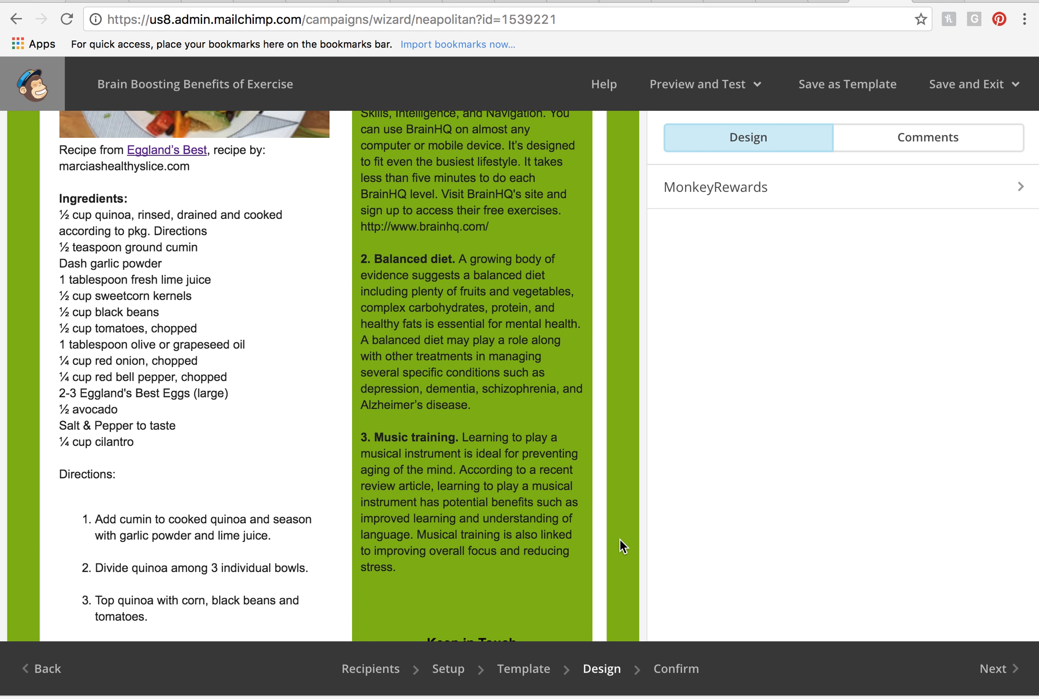
scroll(down, 3)
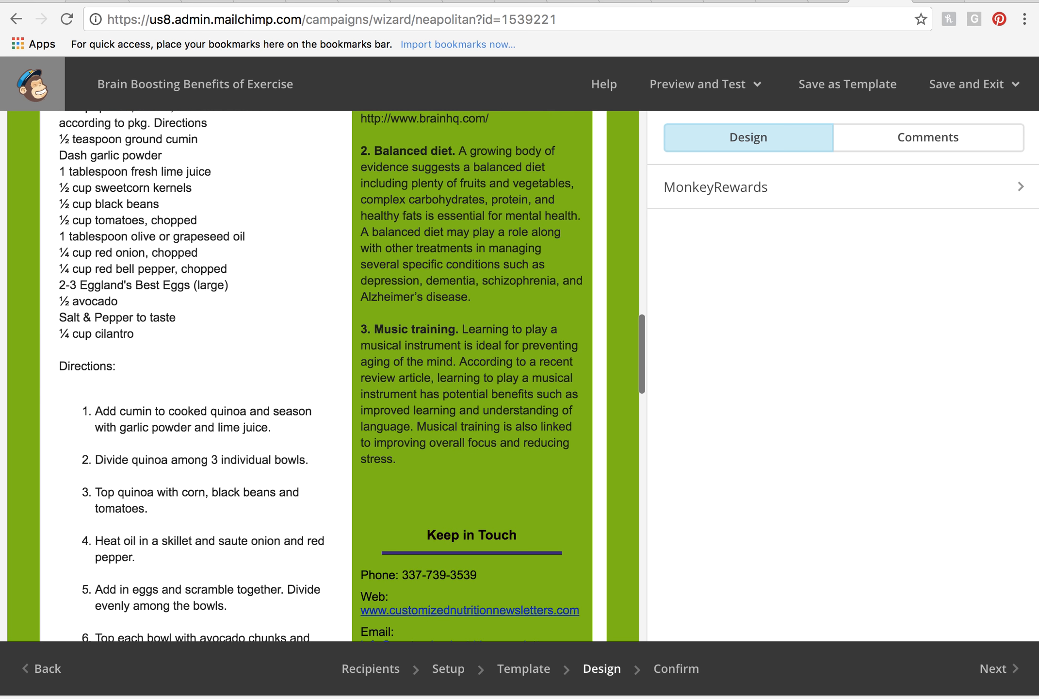
scroll(down, 3)
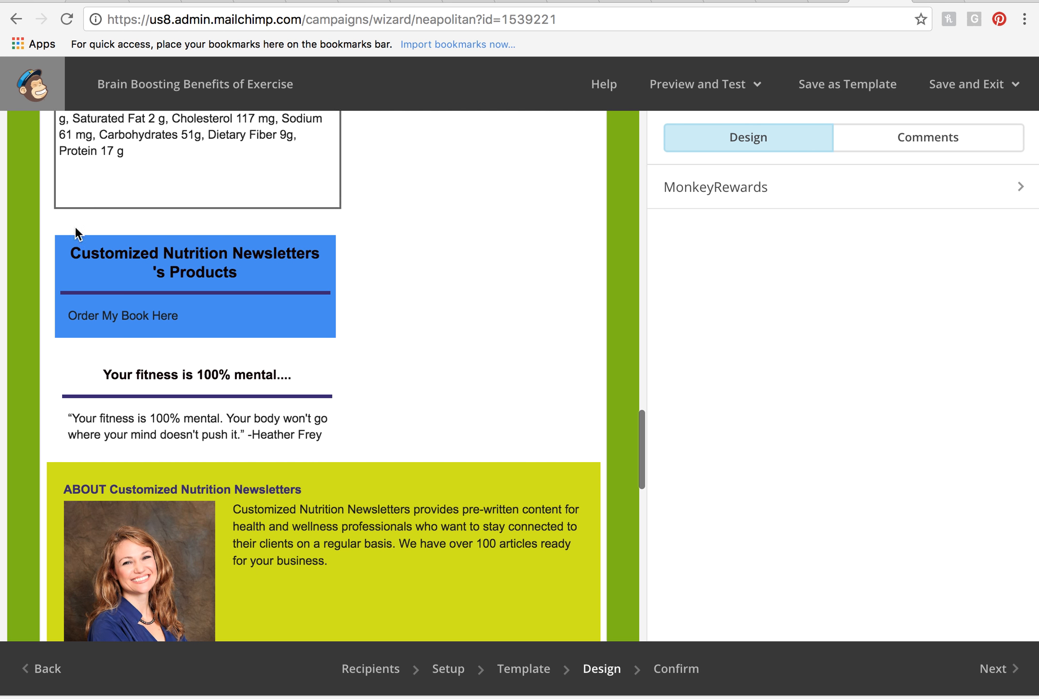
mouse_move(180, 308)
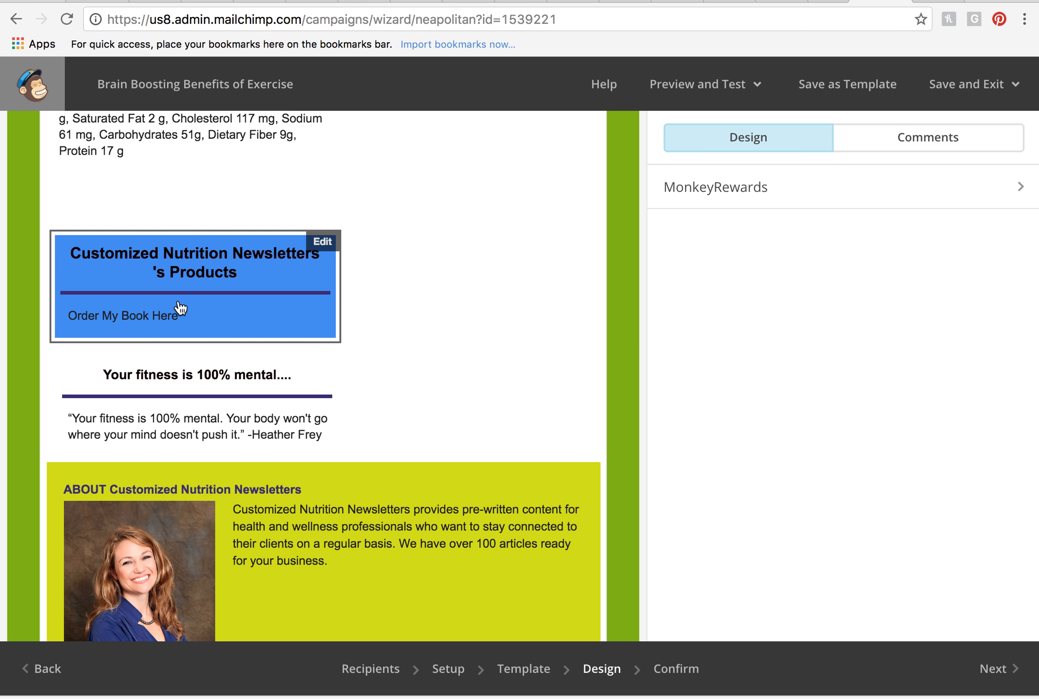
mouse_move(214, 330)
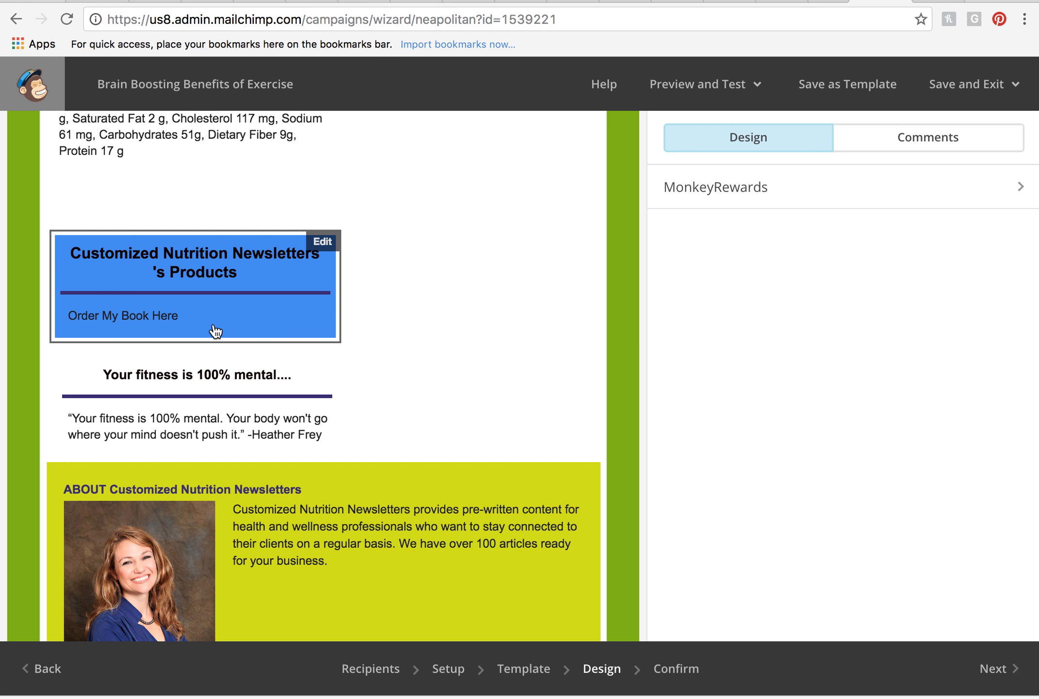
mouse_move(323, 339)
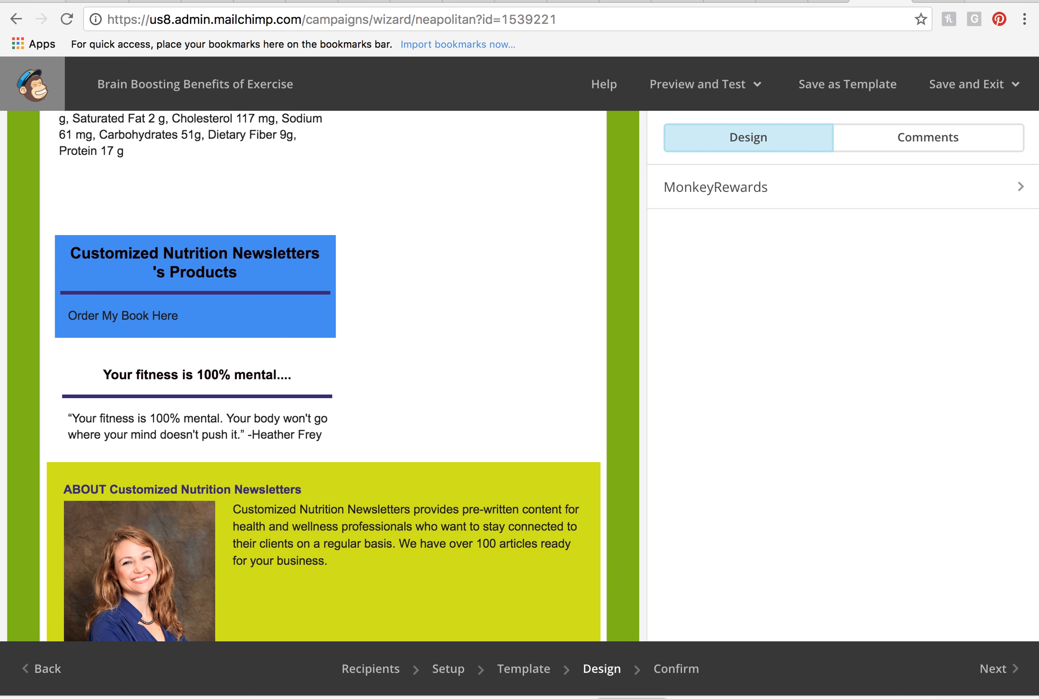
scroll(up, 3)
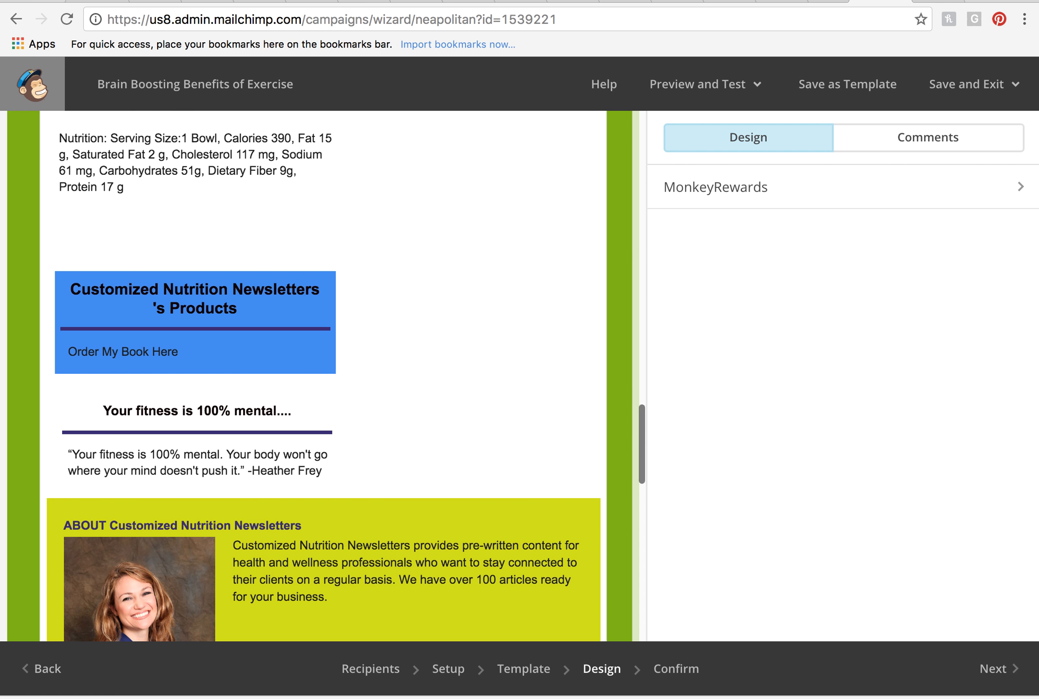
scroll(up, 3)
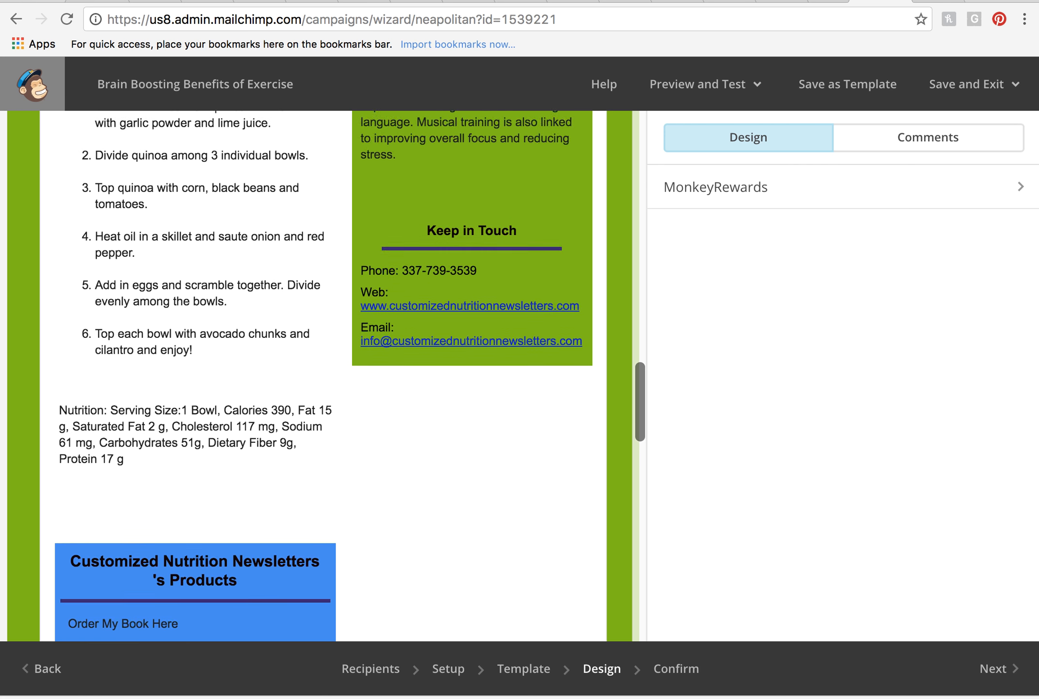
scroll(up, 3)
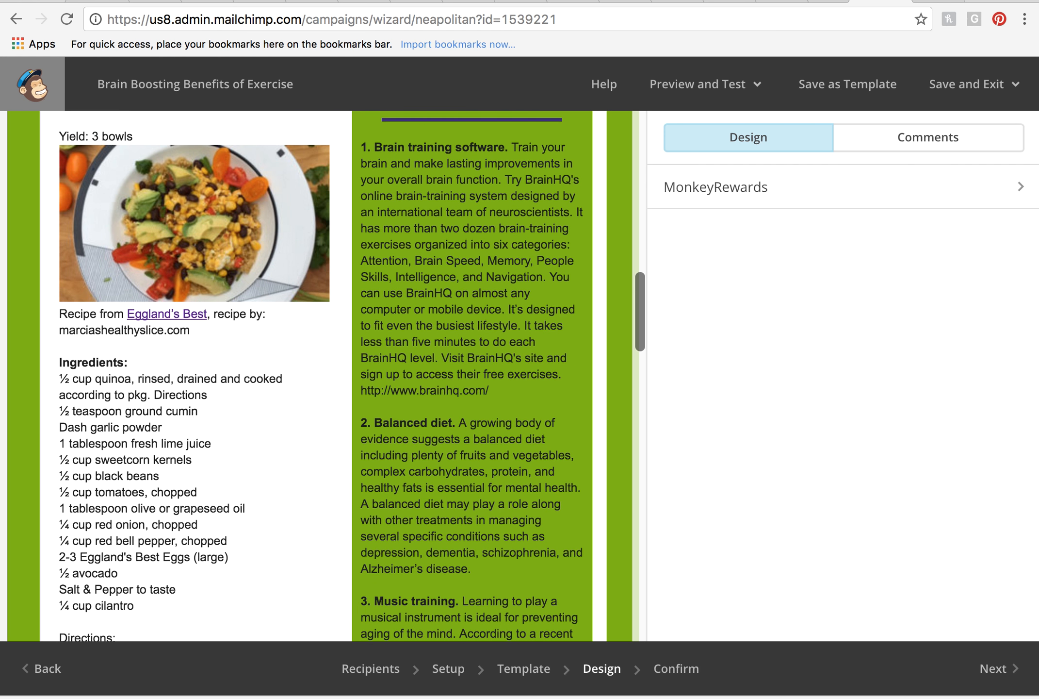
scroll(up, 3)
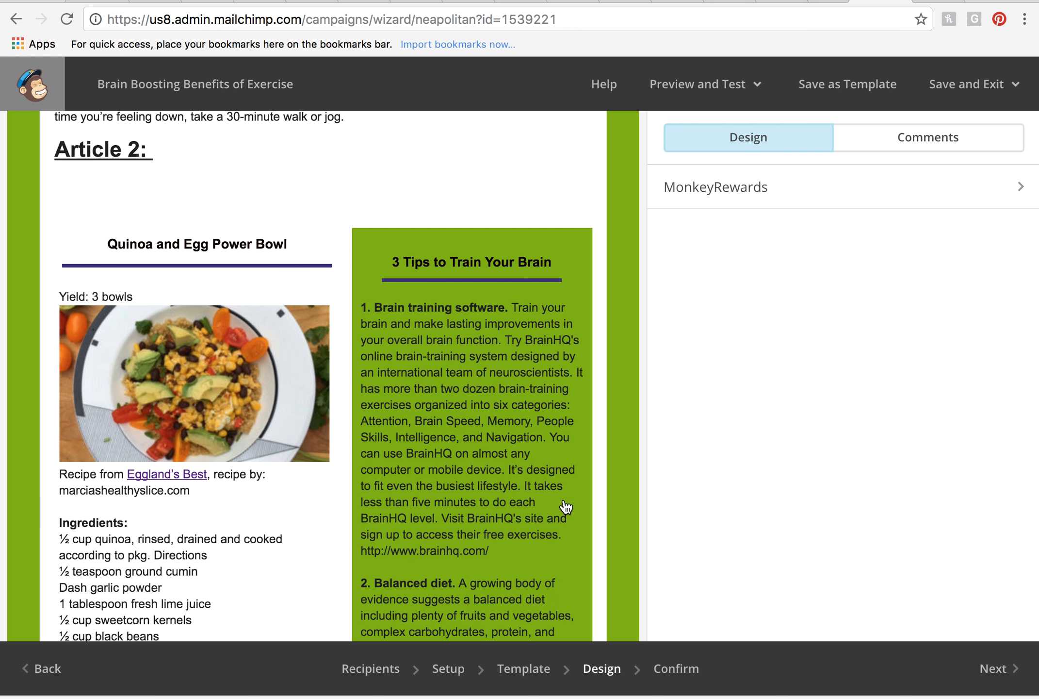
mouse_move(184, 237)
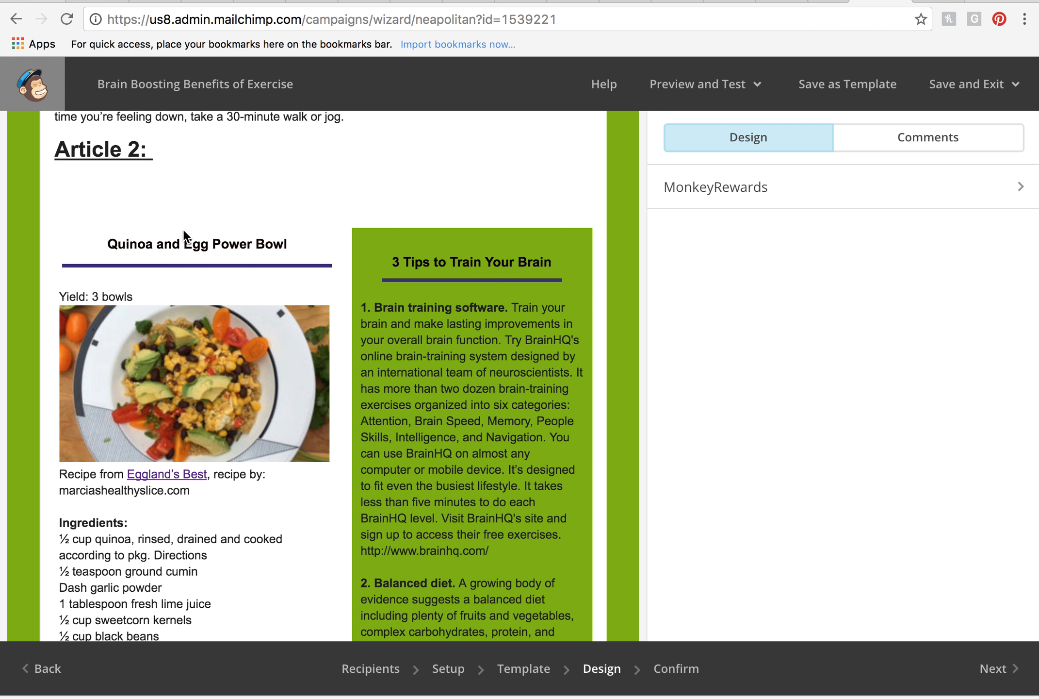
mouse_move(677, 463)
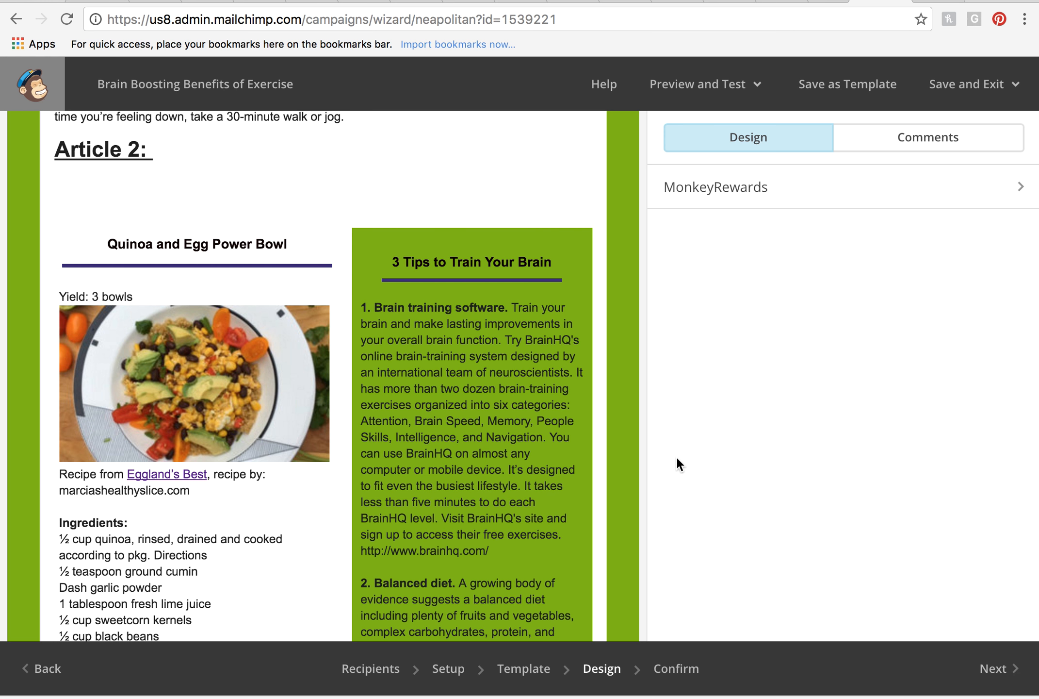
mouse_move(609, 262)
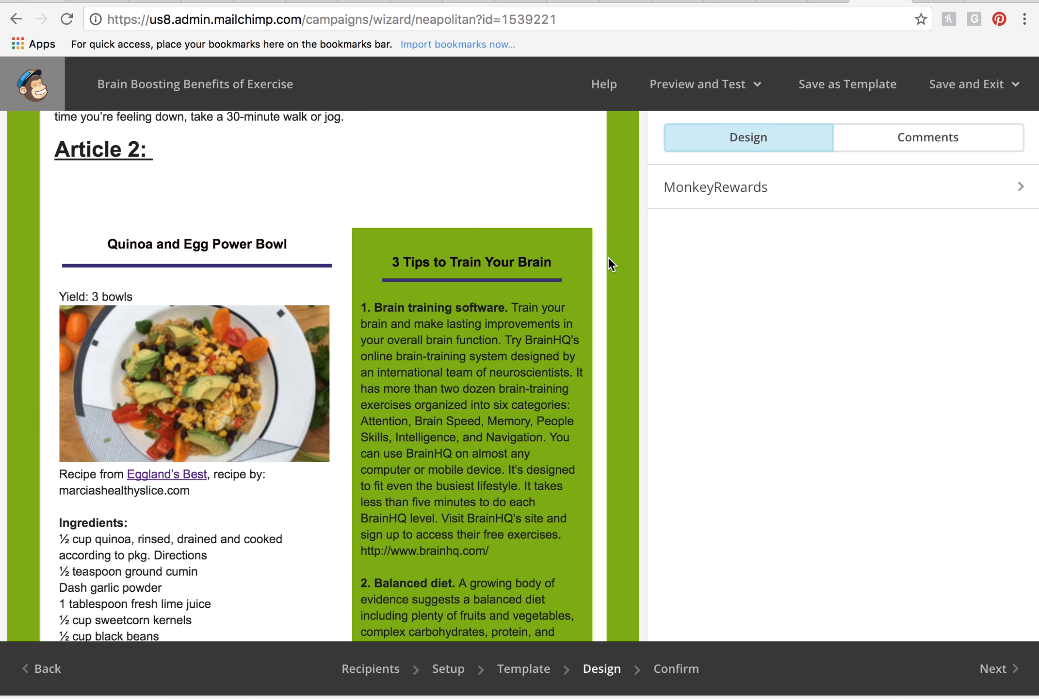
scroll(up, 3)
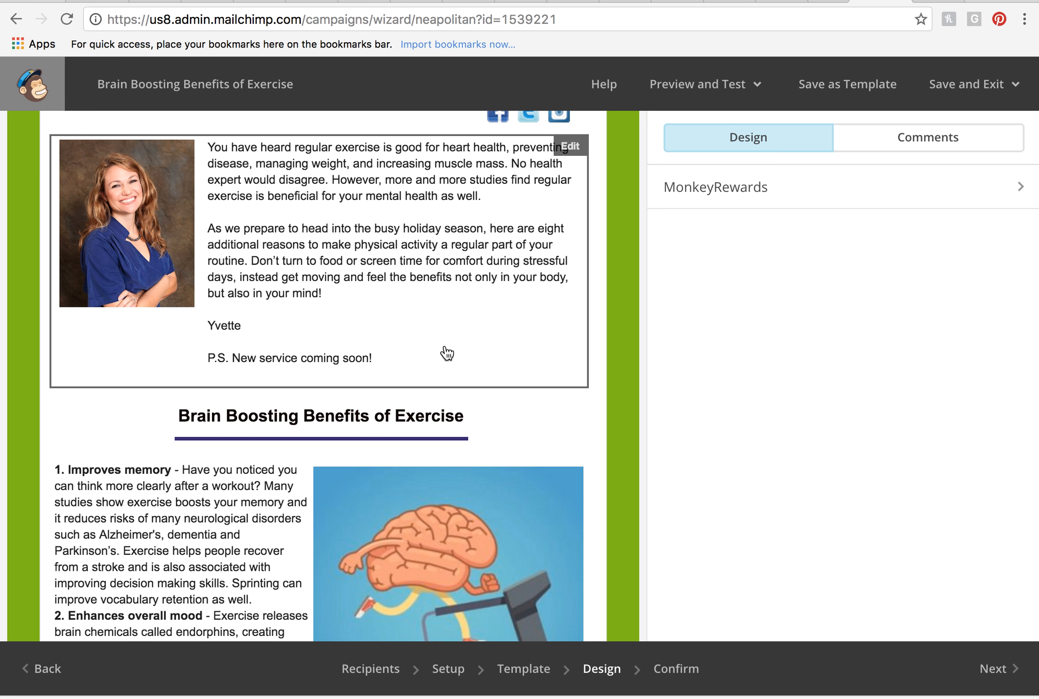
mouse_move(420, 378)
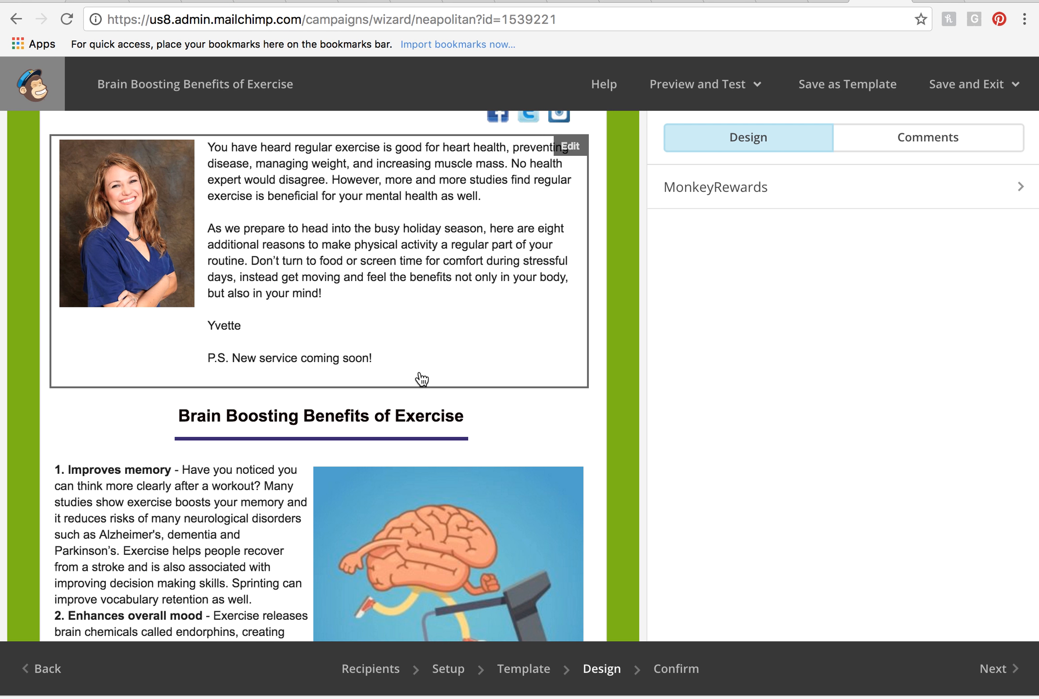
mouse_move(625, 190)
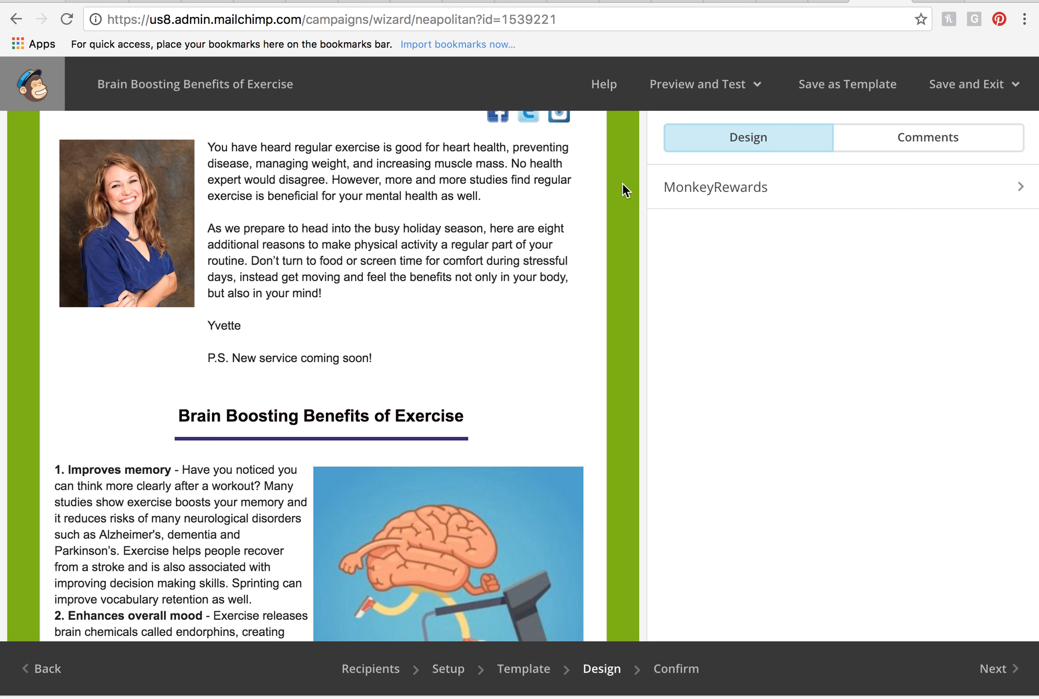
mouse_move(476, 300)
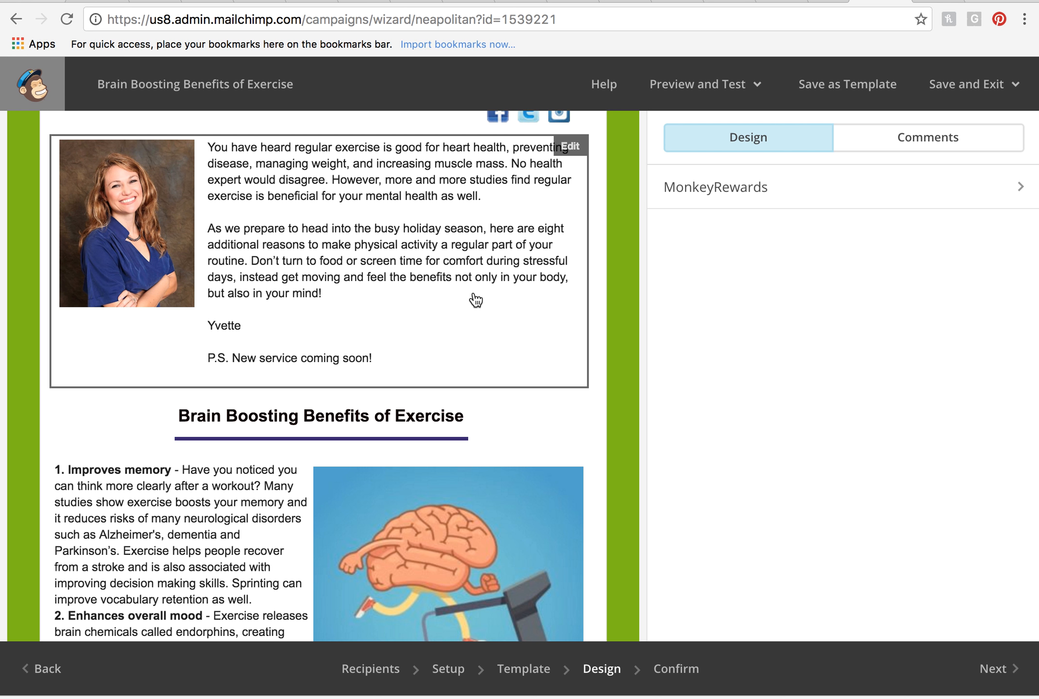
mouse_move(604, 637)
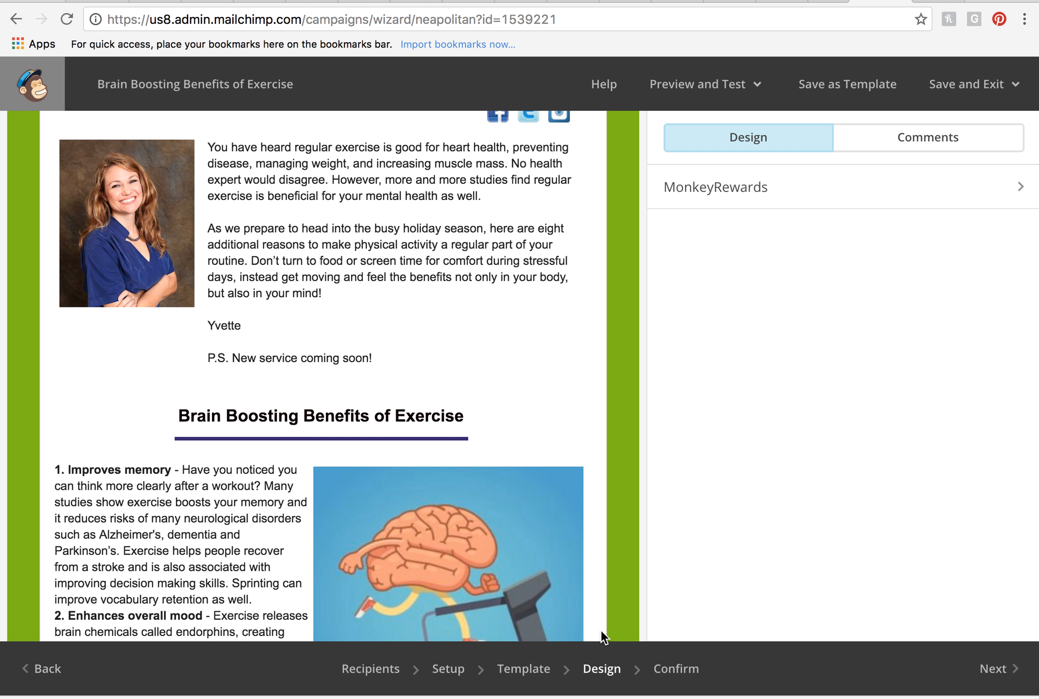